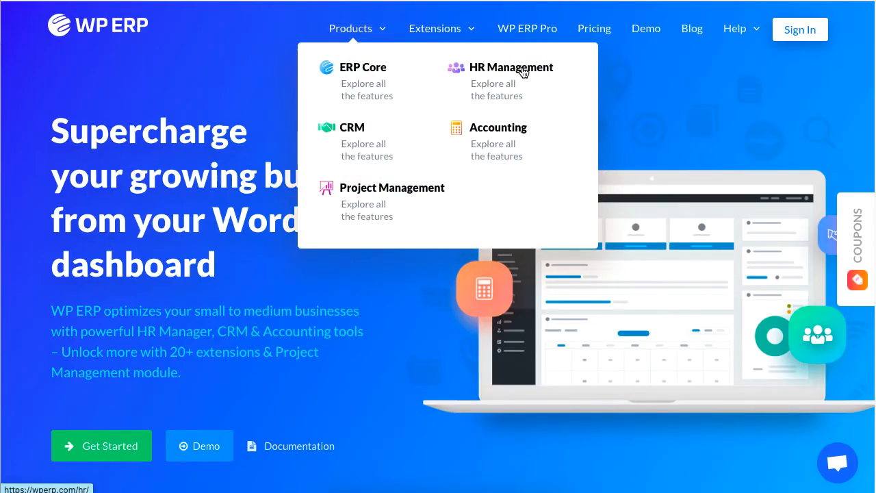
{"action": "mouse_move", "coordinate": [543, 81]}
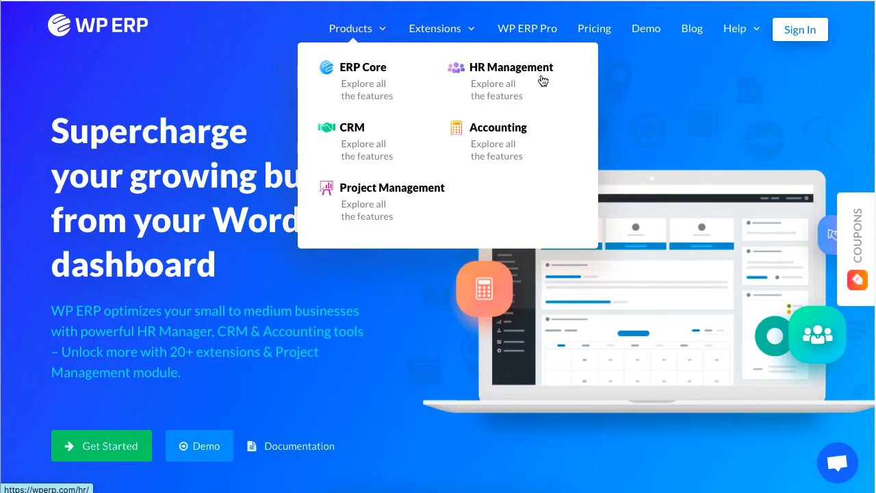
Step: Go from the HR Management product page to the WP admin HR overview
{"action": "left_click", "coordinate": [511, 67]}
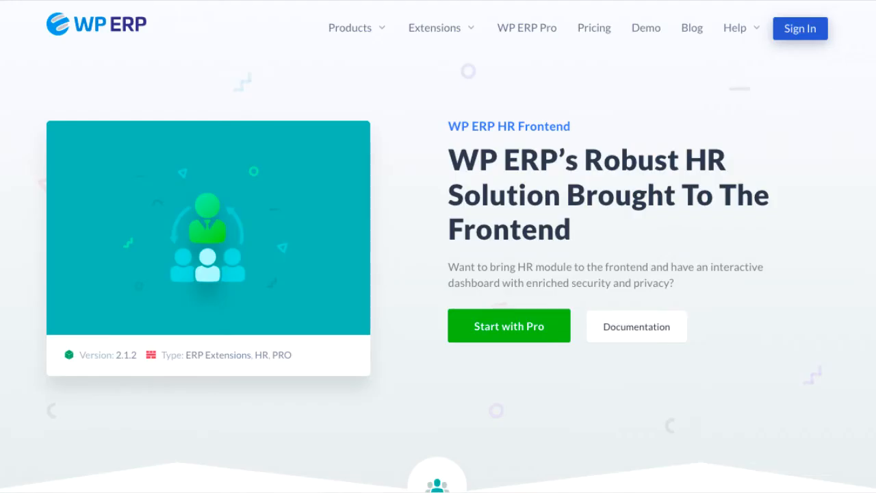
{"action": "mouse_move", "coordinate": [508, 326]}
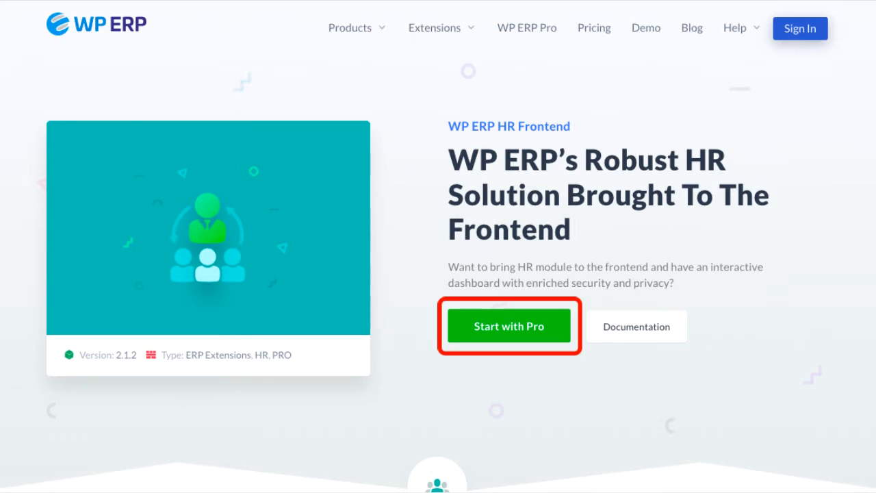
{"action": "left_click", "coordinate": [509, 325]}
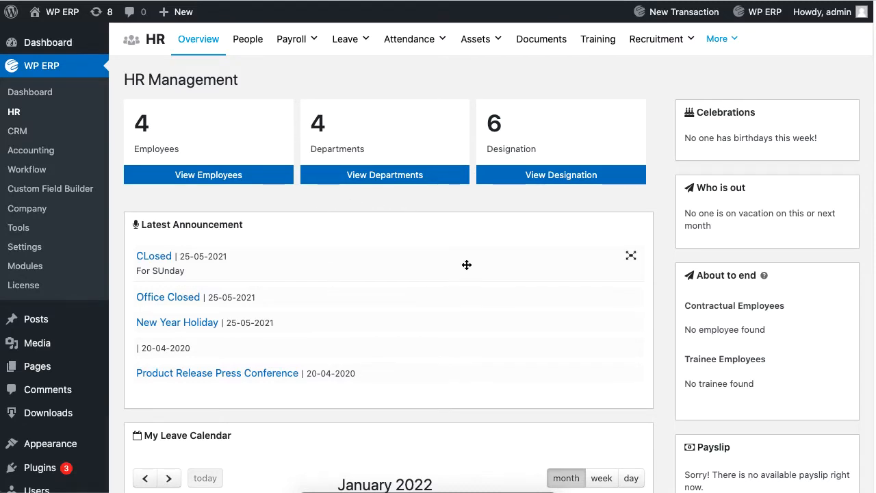
{"action": "mouse_move", "coordinate": [355, 210]}
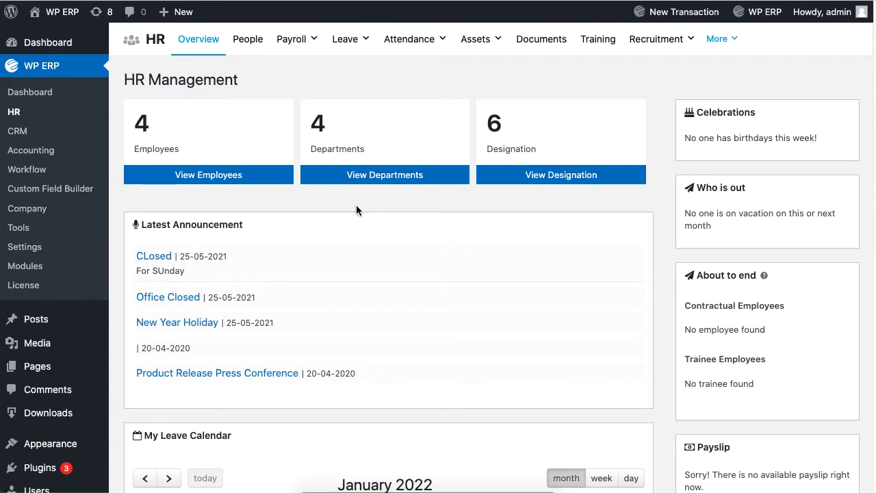
Step: Switch from the admin HR overview to the frontend HR dashboard
{"action": "left_click", "coordinate": [62, 12]}
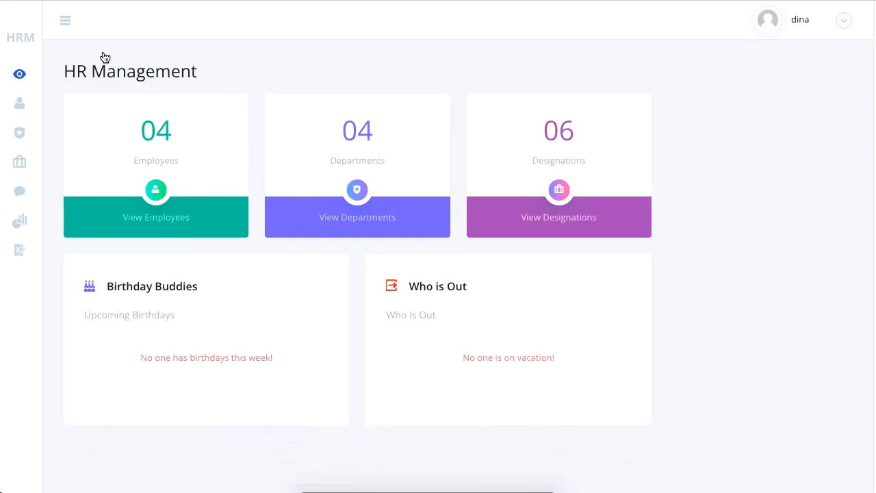
{"action": "mouse_move", "coordinate": [519, 155]}
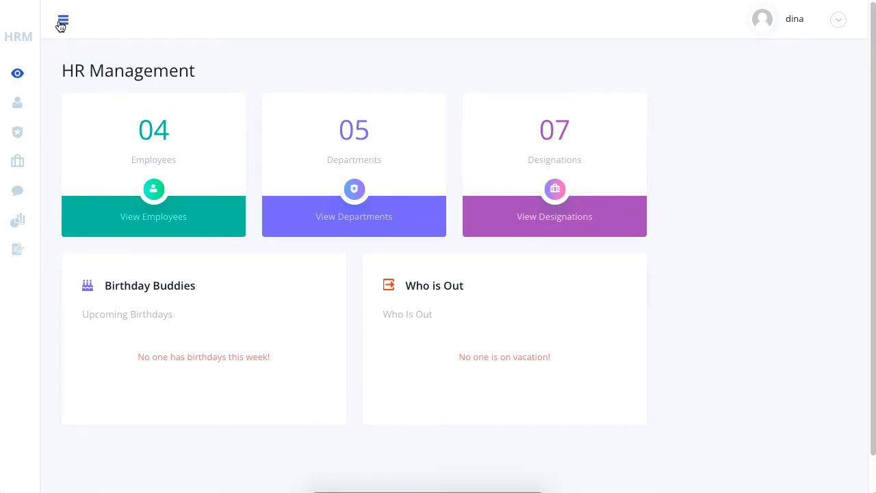
Step: Expand the HRM sidebar so the section names are shown
{"action": "left_click", "coordinate": [63, 21]}
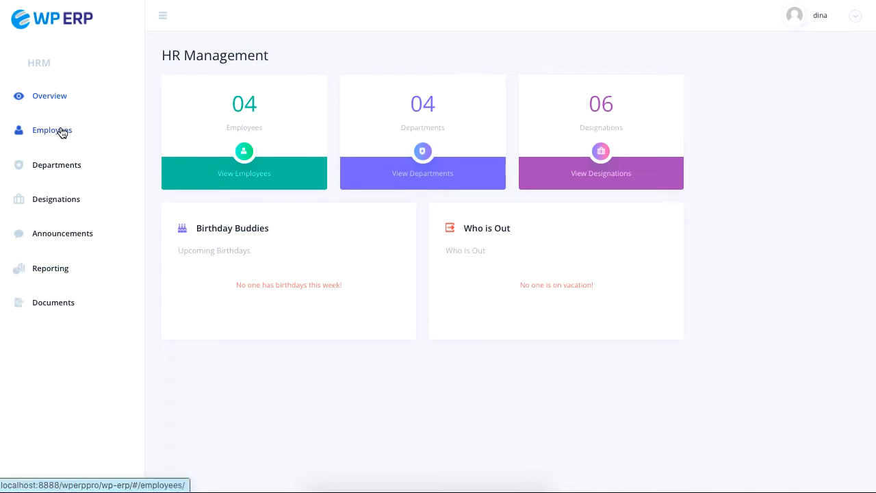
Step: List employees under the Trash then All tabs, and review the designation and department filters
{"action": "left_click", "coordinate": [52, 130]}
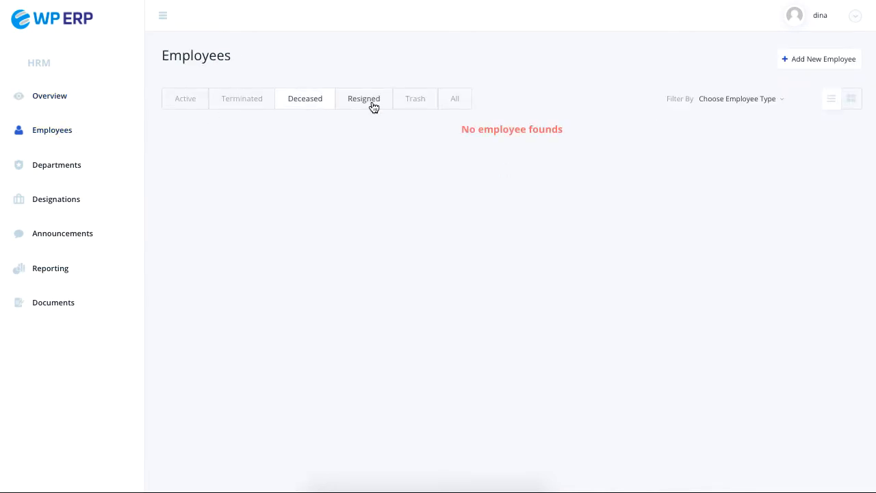
{"action": "left_click", "coordinate": [415, 97]}
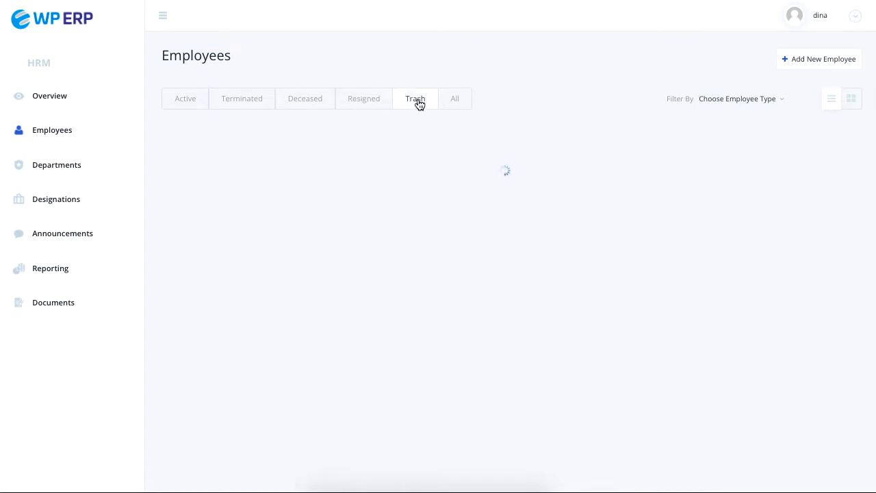
{"action": "left_click", "coordinate": [454, 98]}
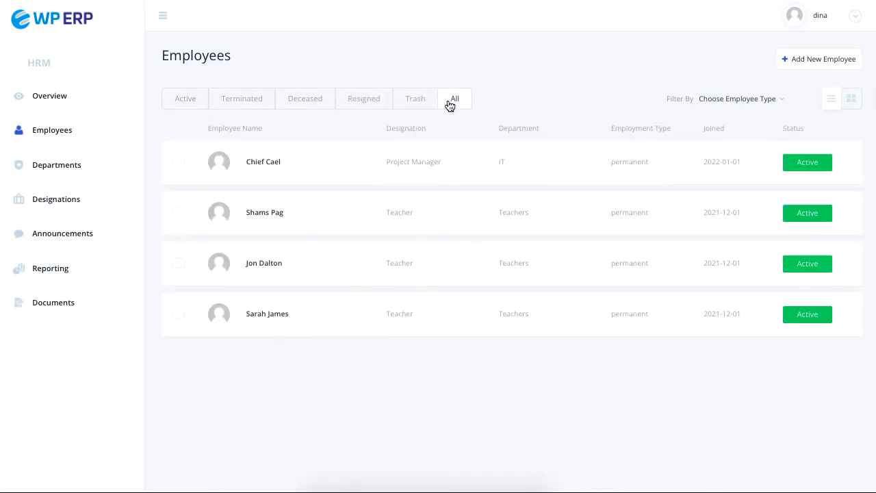
{"action": "left_click", "coordinate": [740, 98]}
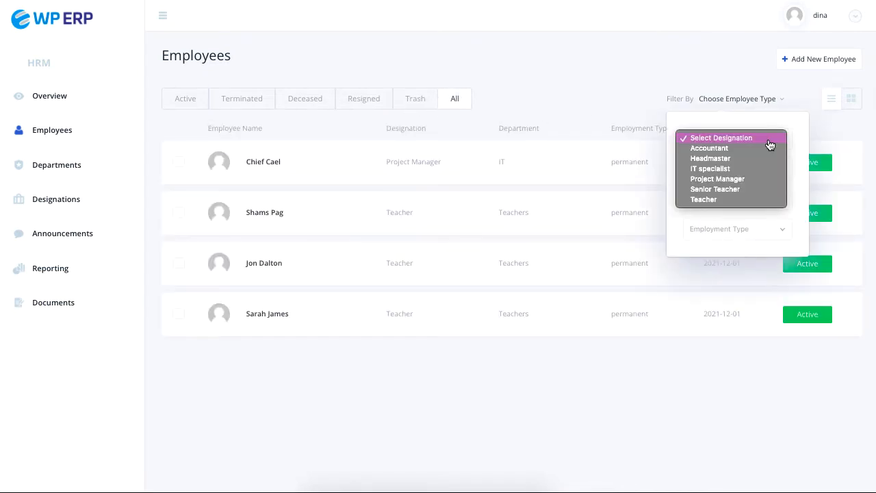
{"action": "left_click", "coordinate": [736, 138]}
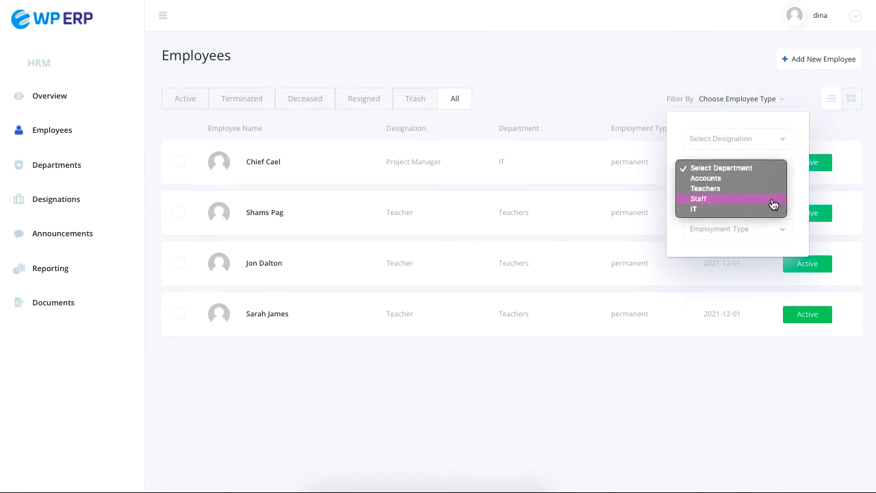
{"action": "left_click", "coordinate": [736, 228]}
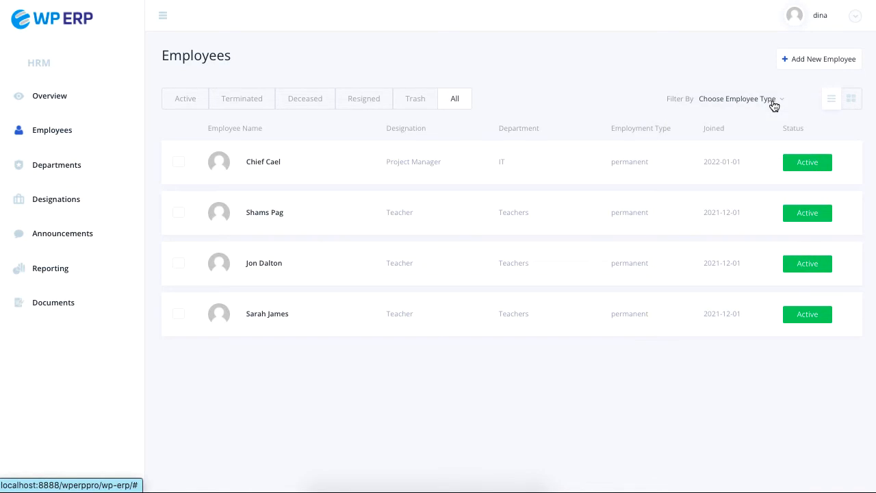
Step: Add permanent employee Nora Roberts, joined 2022-01-01, through the three-step employee form
{"action": "left_click", "coordinate": [819, 59]}
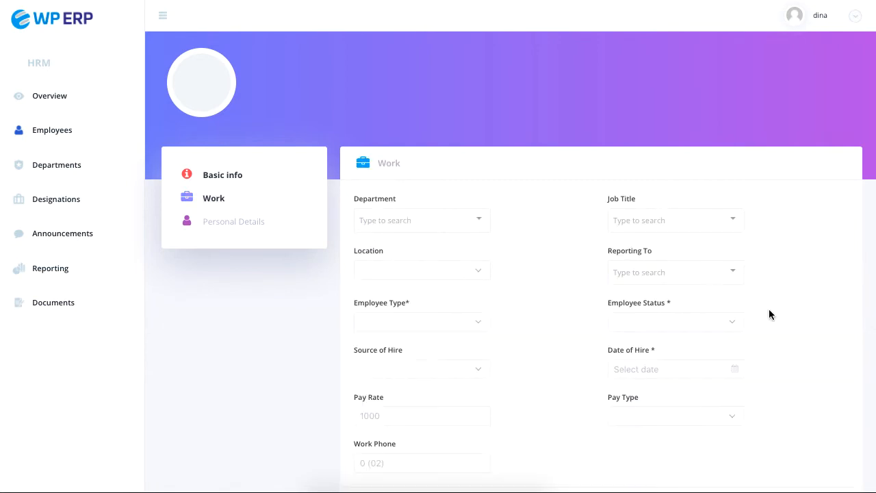
{"action": "scroll", "scroll_direction": "down", "scroll_amount": 3}
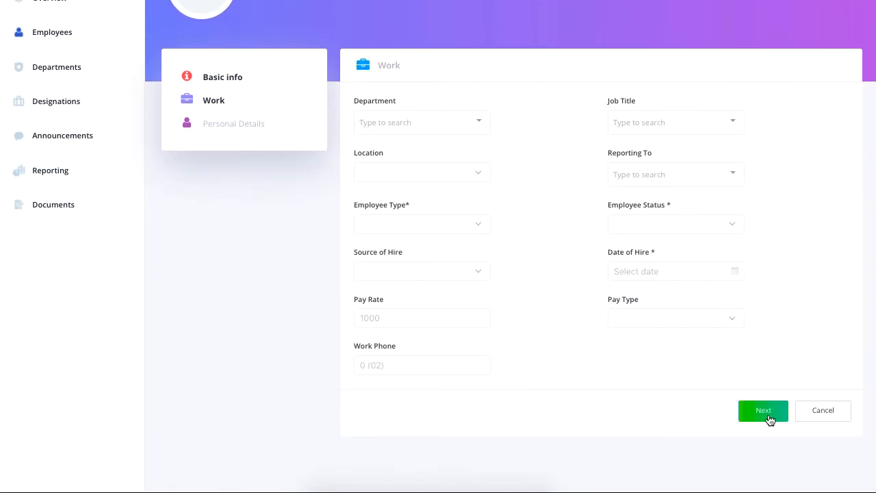
{"action": "left_click", "coordinate": [763, 410]}
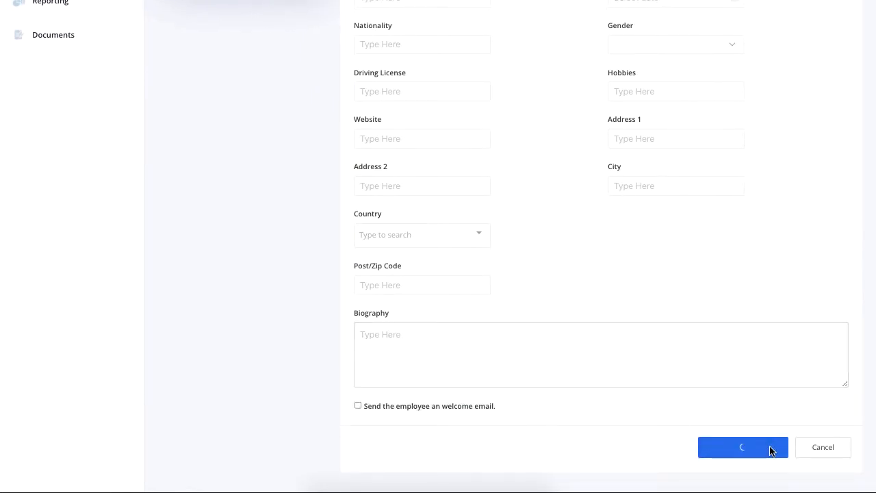
{"action": "left_click", "coordinate": [742, 447]}
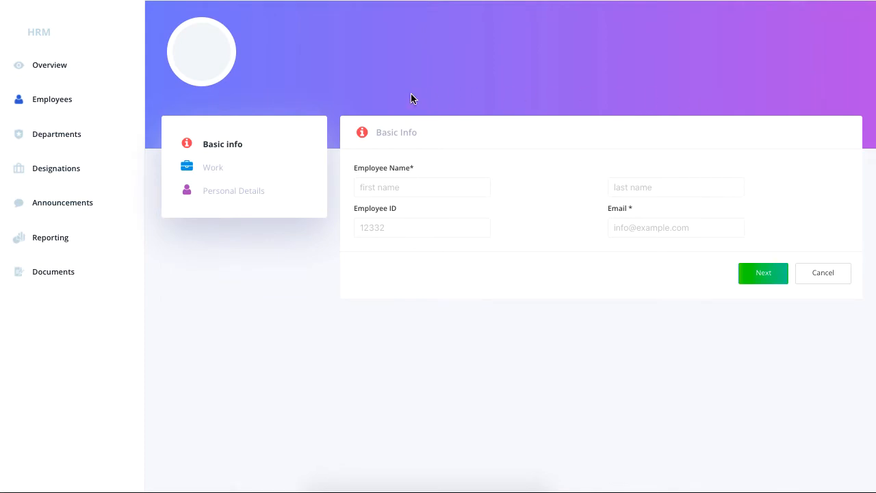
{"action": "left_click", "coordinate": [822, 272]}
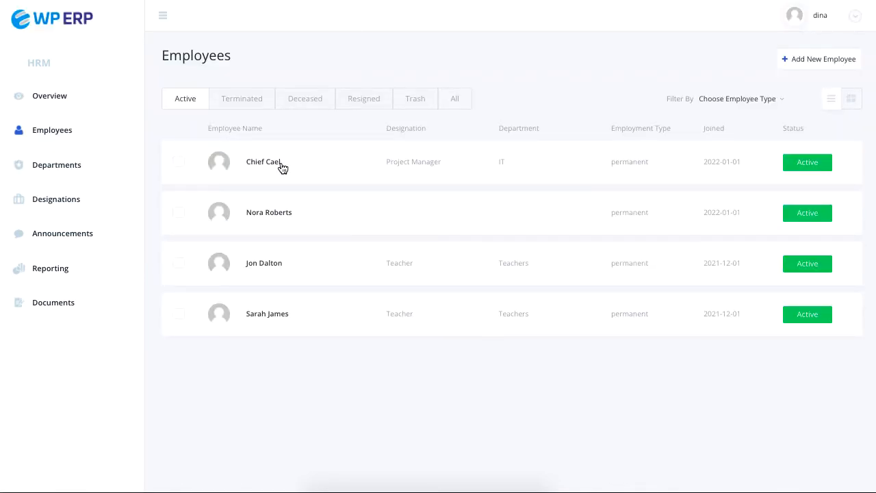
{"action": "left_click", "coordinate": [263, 162]}
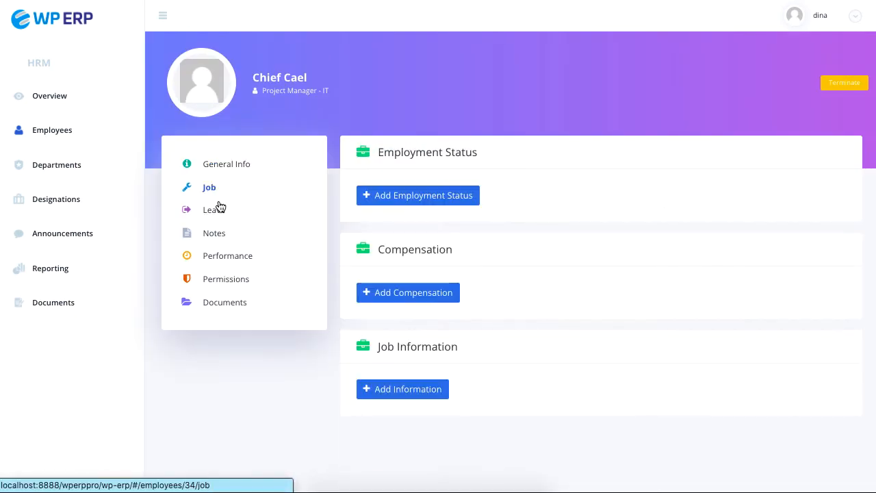
{"action": "left_click", "coordinate": [214, 232]}
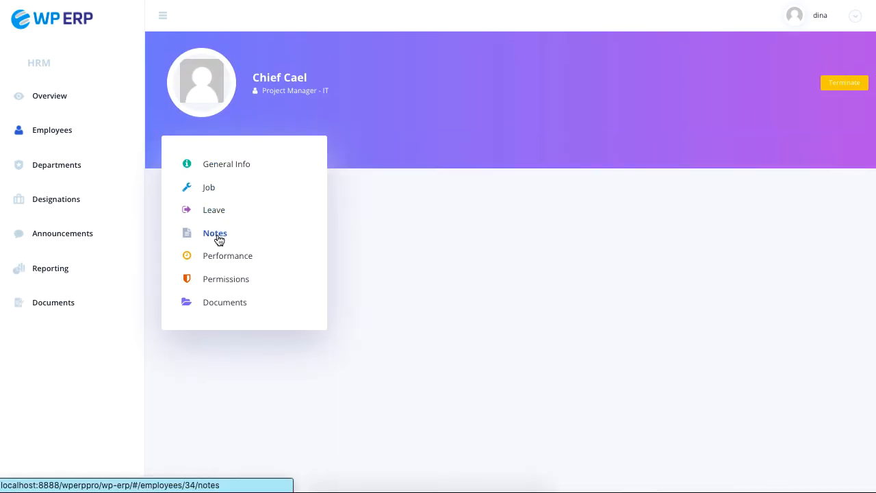
{"action": "left_click", "coordinate": [229, 255]}
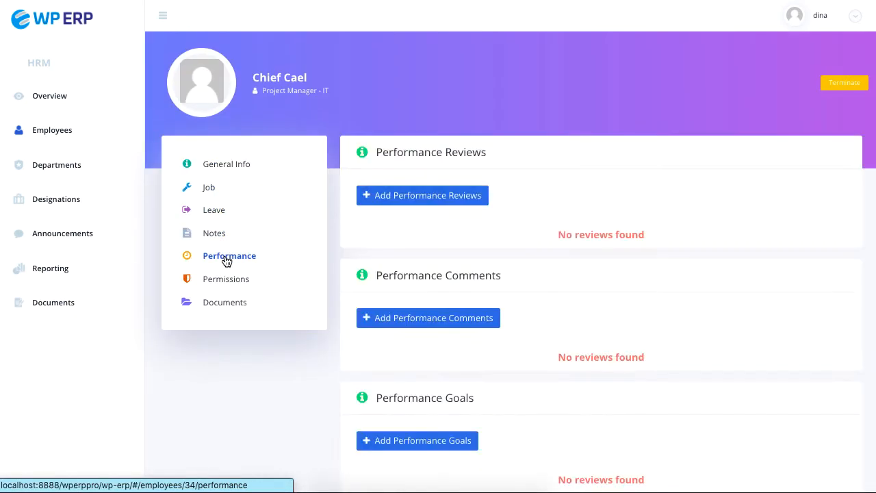
{"action": "left_click", "coordinate": [227, 279]}
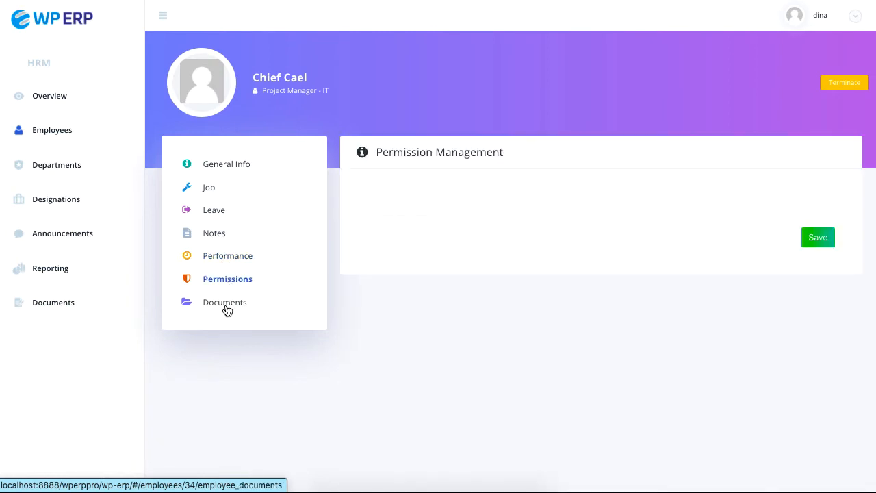
{"action": "left_click", "coordinate": [224, 302]}
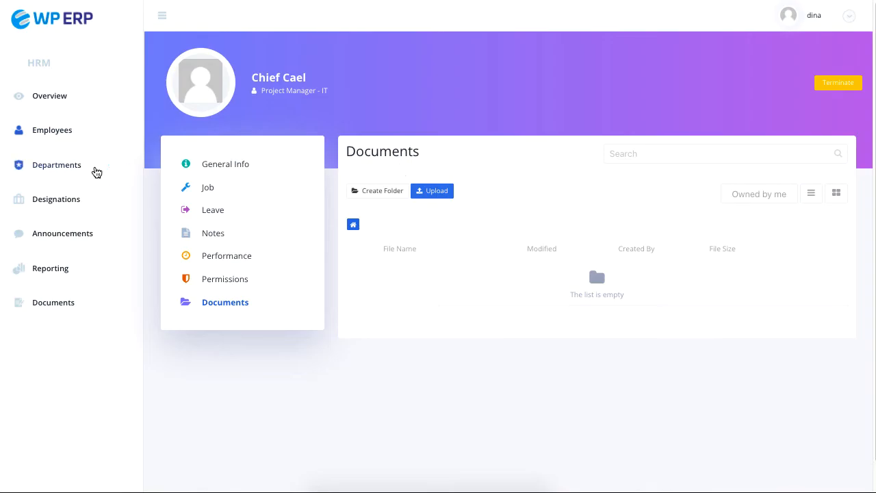
Step: Create the Security Team department under IT, headed by Chief Cael
{"action": "left_click", "coordinate": [57, 164]}
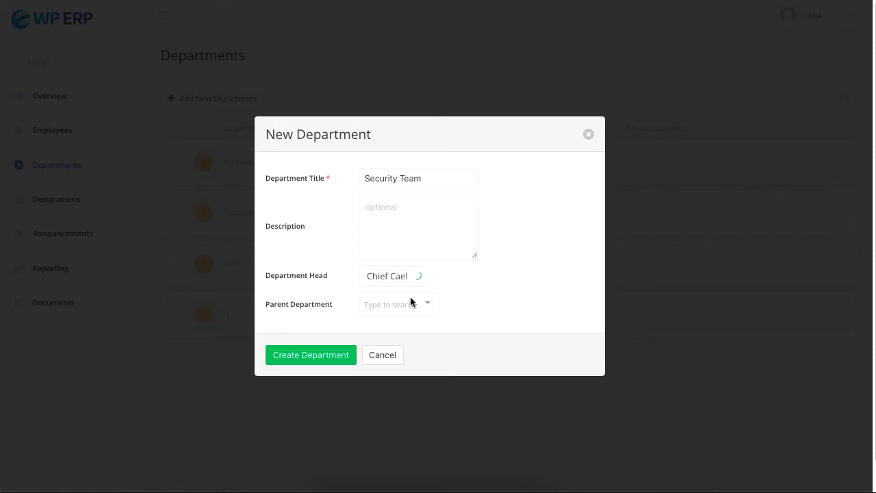
{"action": "left_click", "coordinate": [397, 304]}
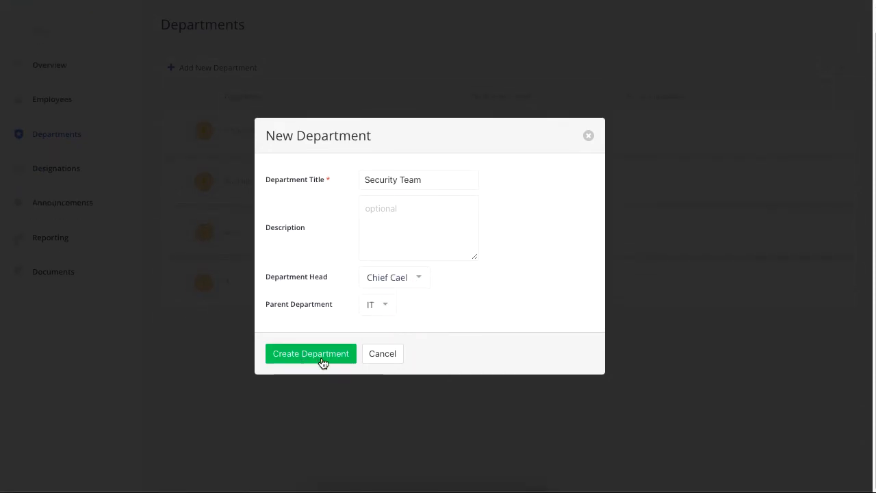
{"action": "left_click", "coordinate": [310, 353]}
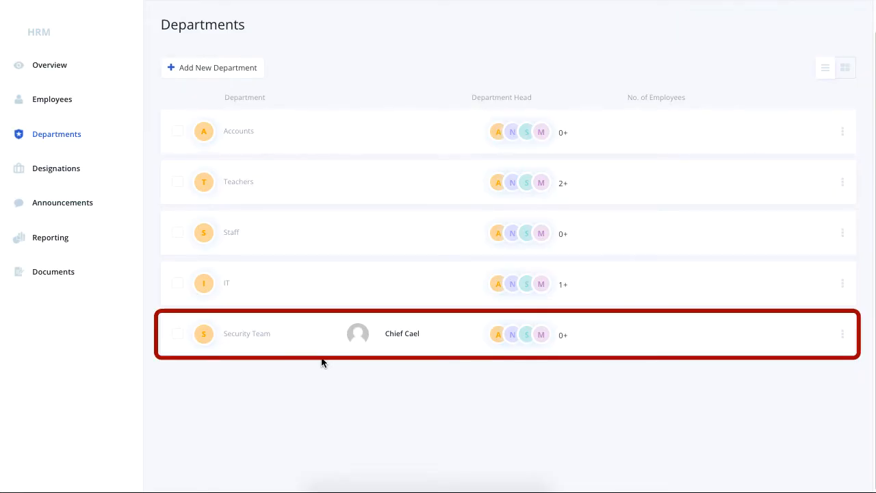
{"action": "left_click", "coordinate": [56, 168]}
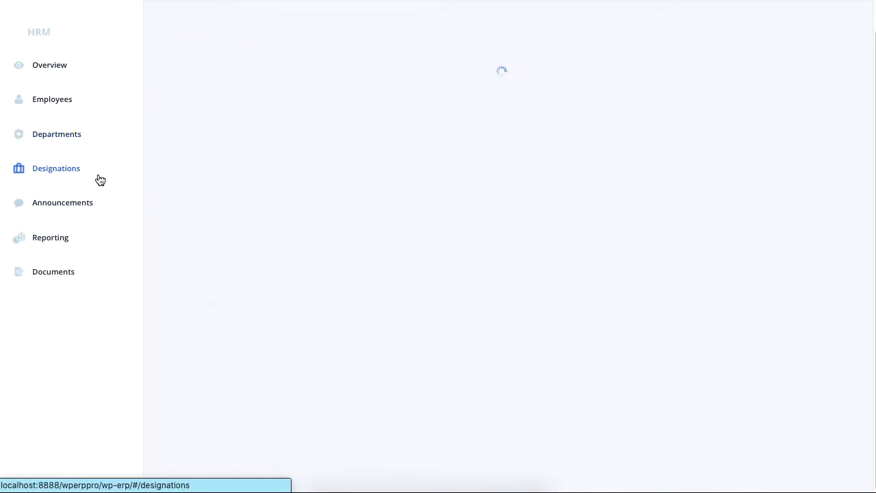
Step: Create a new designation titled Cyber-security
{"action": "left_click", "coordinate": [56, 168]}
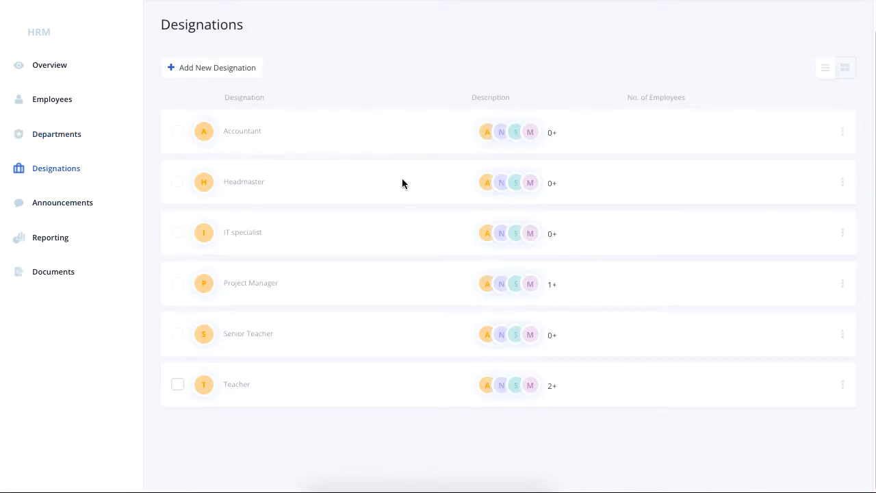
{"action": "mouse_move", "coordinate": [238, 80]}
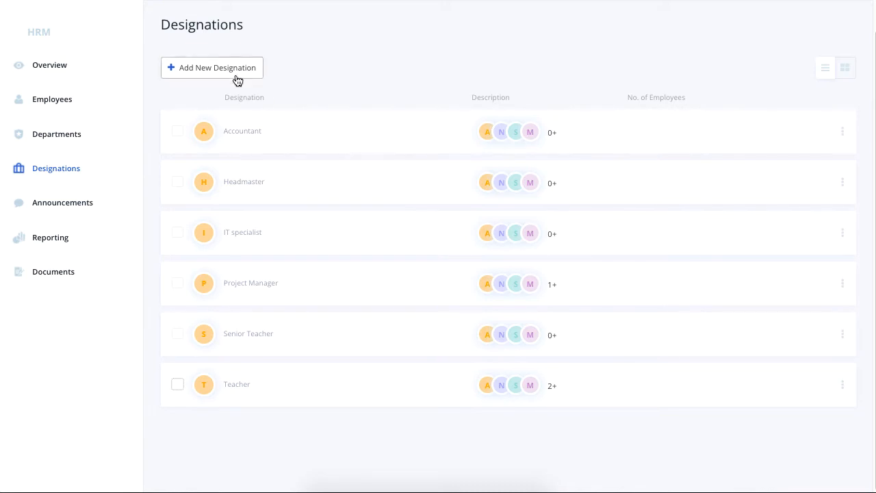
{"action": "left_click", "coordinate": [211, 67]}
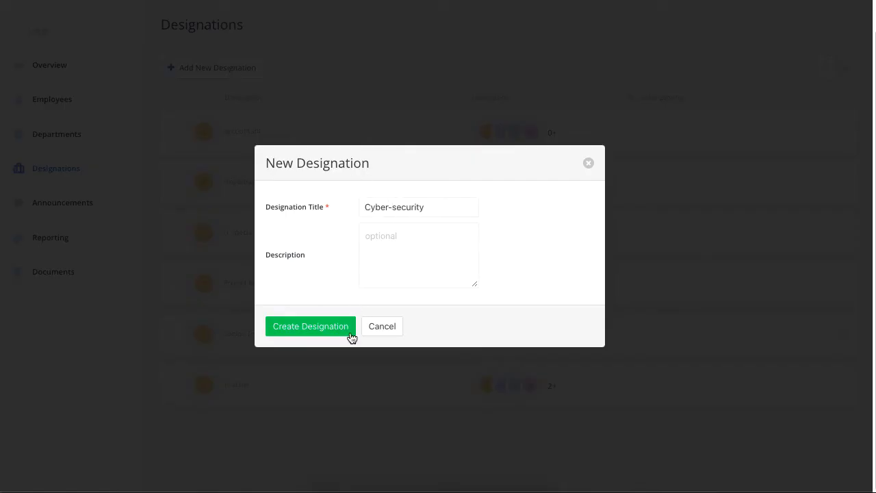
{"action": "left_click", "coordinate": [310, 326]}
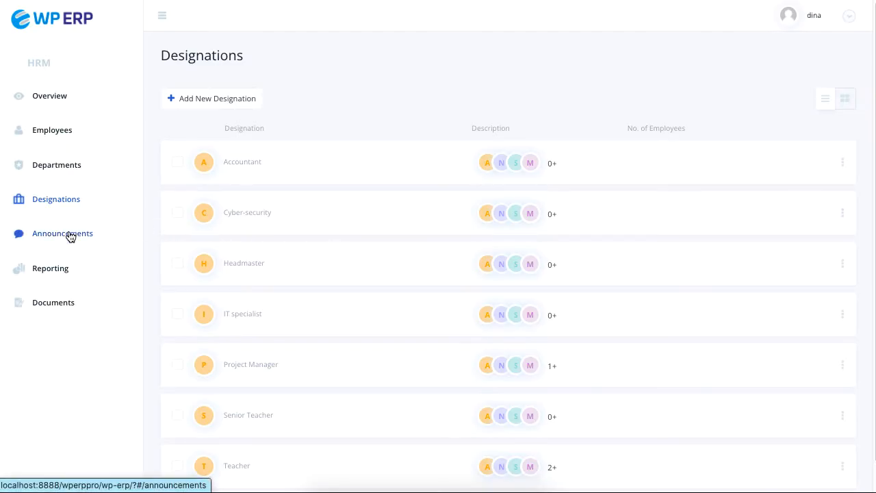
Step: Publish a 'Remote Work' announcement to all employees, with notification enabled
{"action": "left_click", "coordinate": [62, 234]}
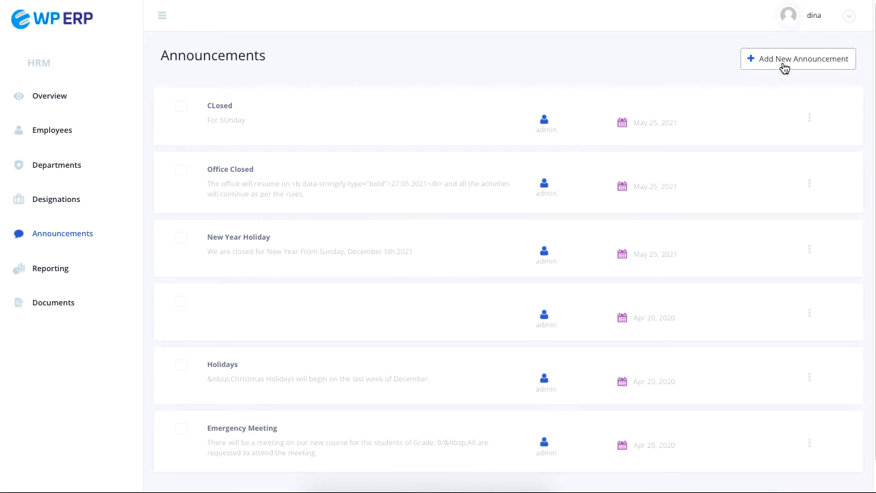
{"action": "left_click", "coordinate": [798, 58]}
{"action": "type", "text": "We will start remote work from Sunday"}
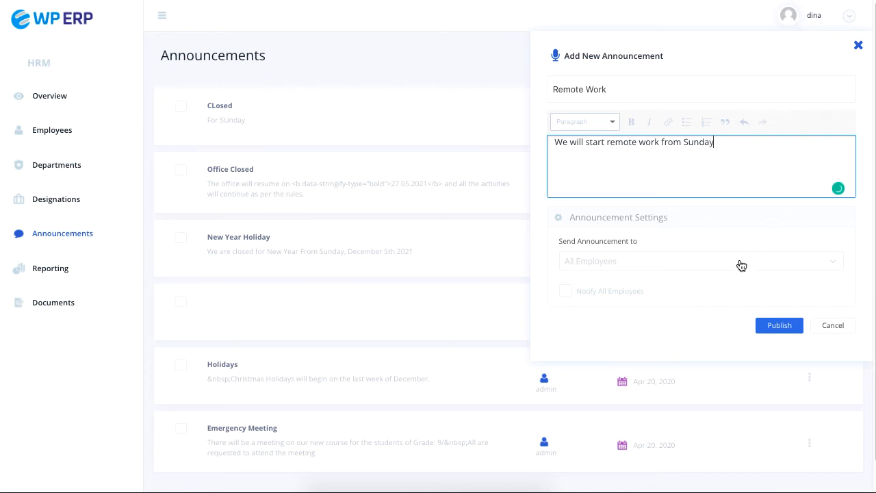
{"action": "left_click", "coordinate": [698, 261]}
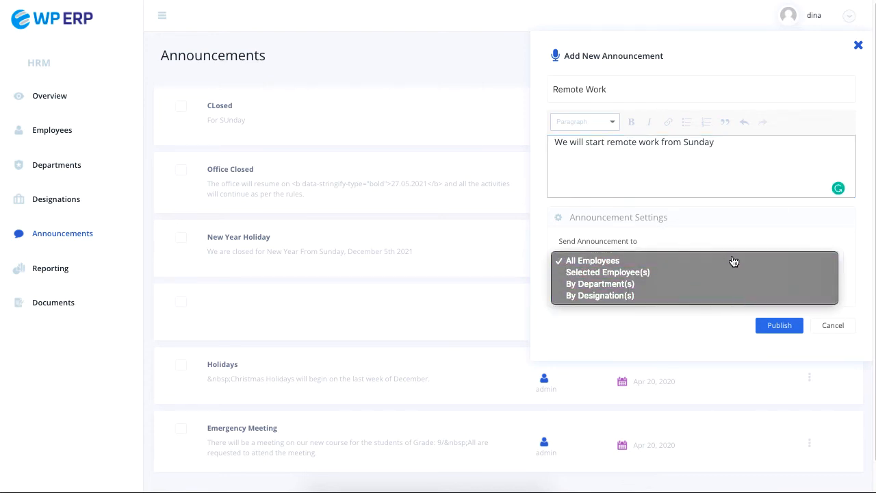
{"action": "left_click", "coordinate": [592, 260]}
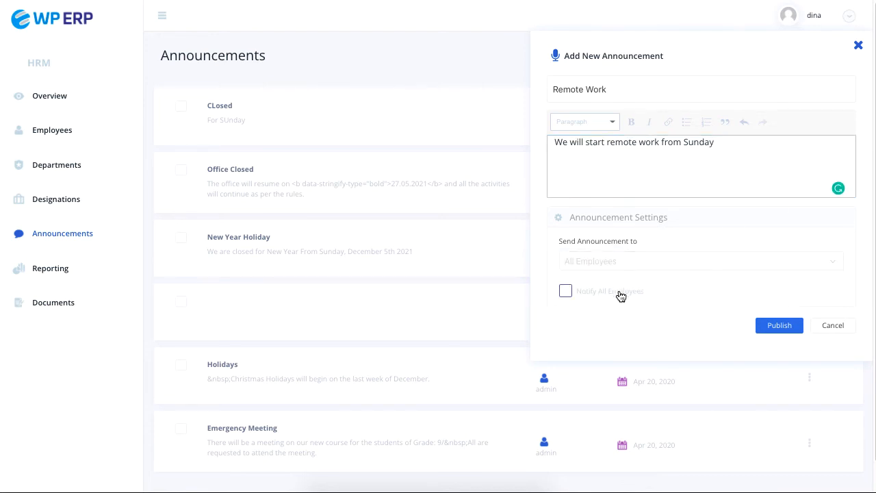
{"action": "left_click", "coordinate": [565, 290]}
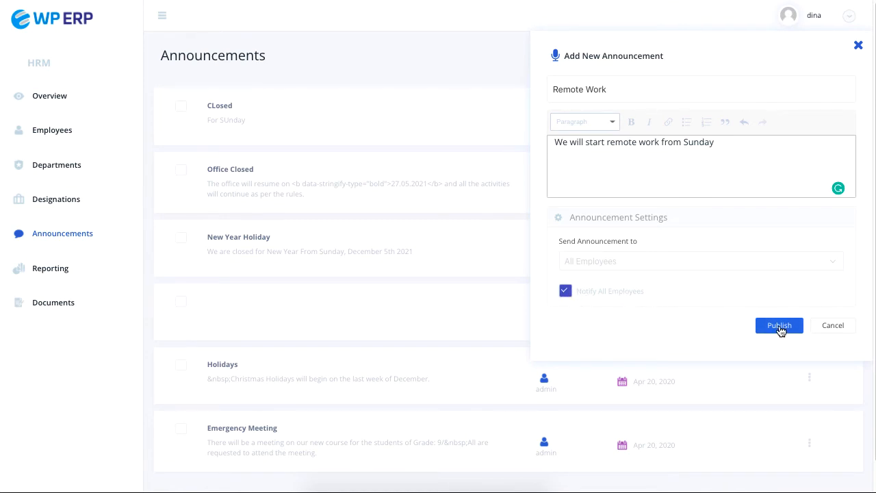
{"action": "left_click", "coordinate": [778, 326]}
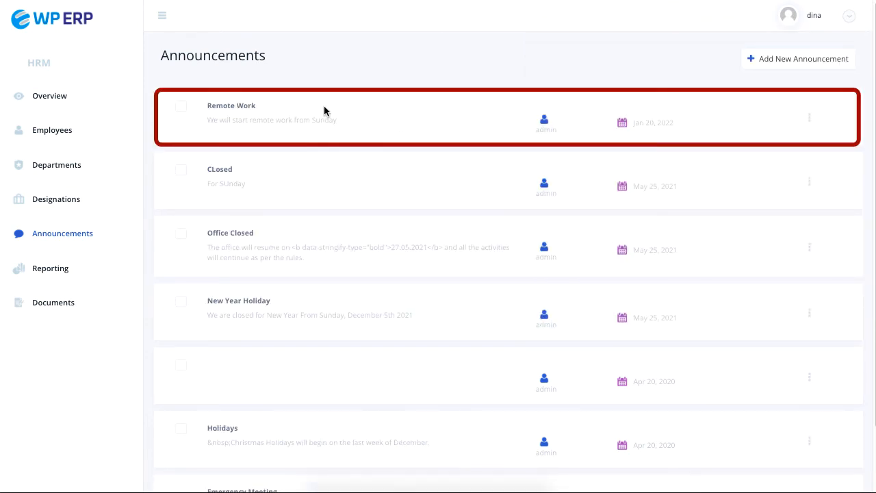
{"action": "mouse_move", "coordinate": [256, 117]}
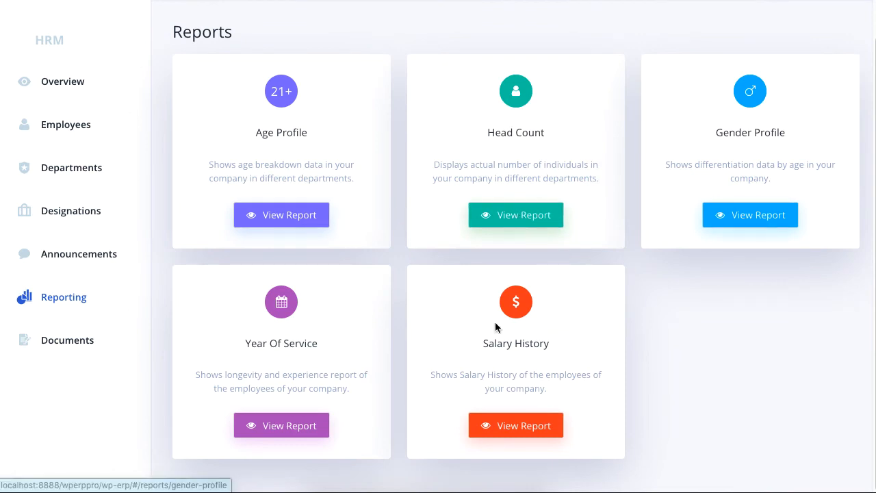
Step: View the Age Profile, Gender Profile and Salary History reports
{"action": "left_click", "coordinate": [281, 214]}
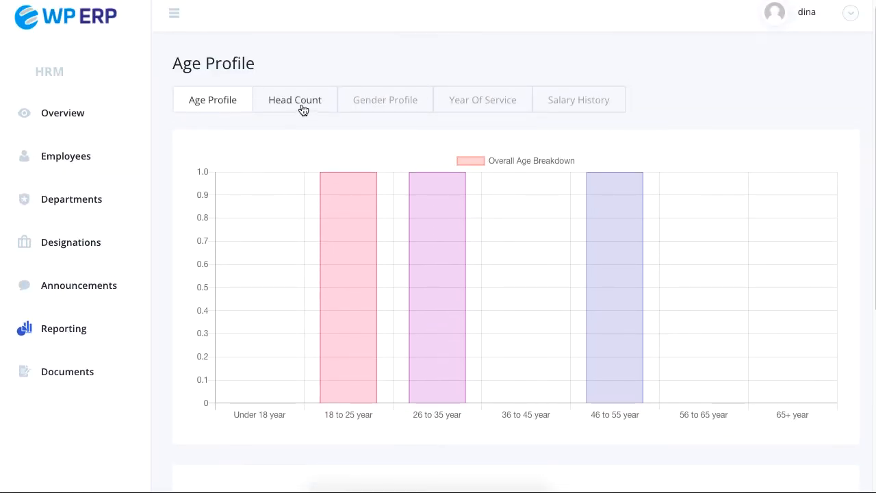
{"action": "left_click", "coordinate": [385, 99]}
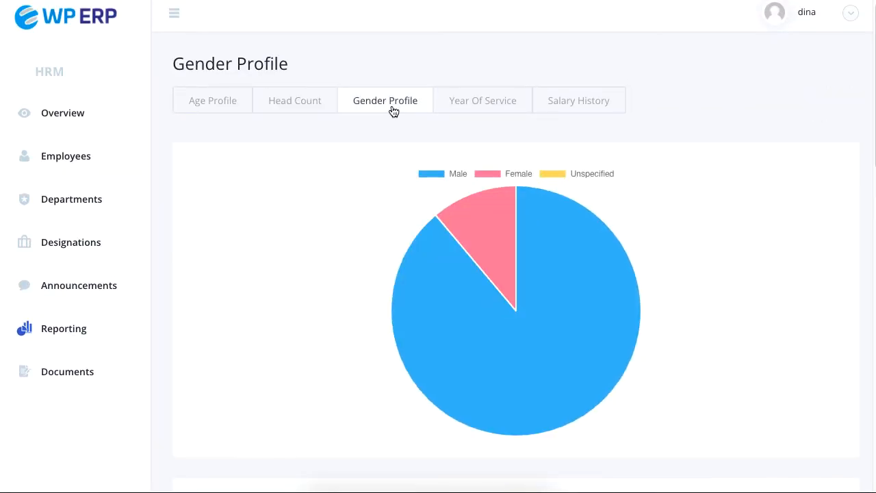
{"action": "left_click", "coordinate": [578, 99]}
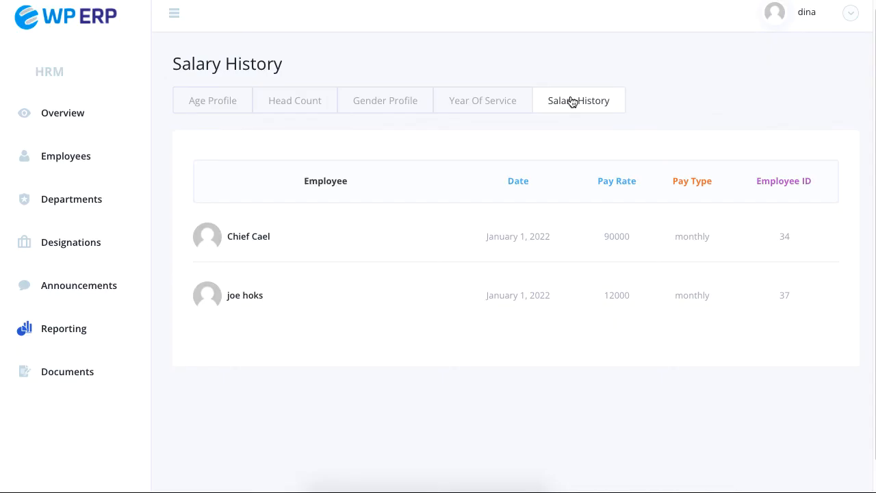
{"action": "left_click", "coordinate": [67, 371]}
{"action": "type", "text": "Perfomance Test Repo"}
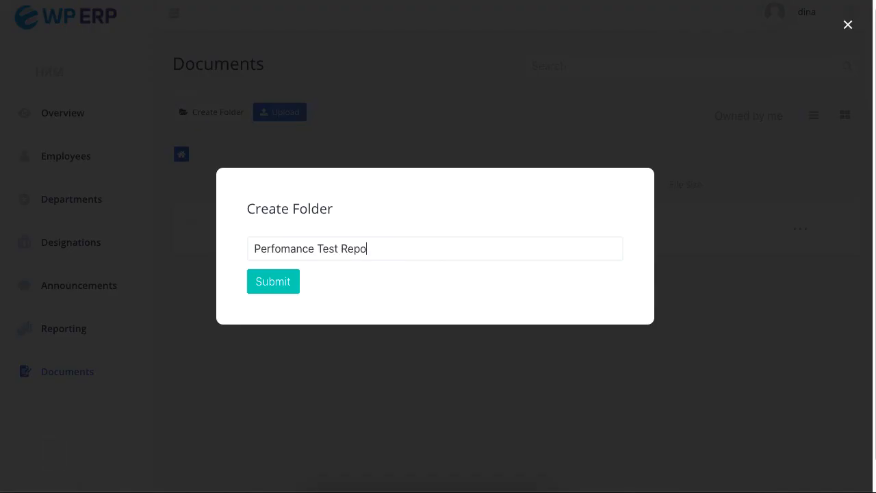
Step: Create an empty 'Perfomance Test Report' folder, cancel a file upload, and return to HR overview
{"action": "type", "text": "rt"}
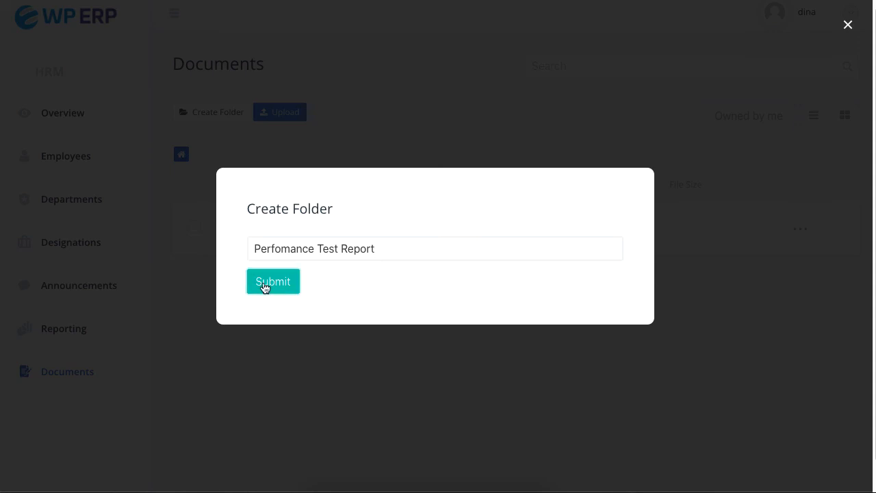
{"action": "left_click", "coordinate": [272, 281]}
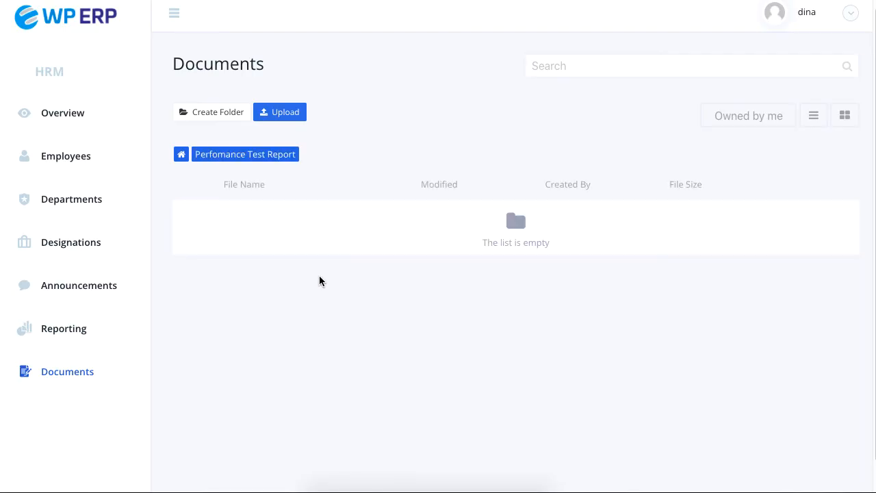
{"action": "left_click", "coordinate": [279, 112]}
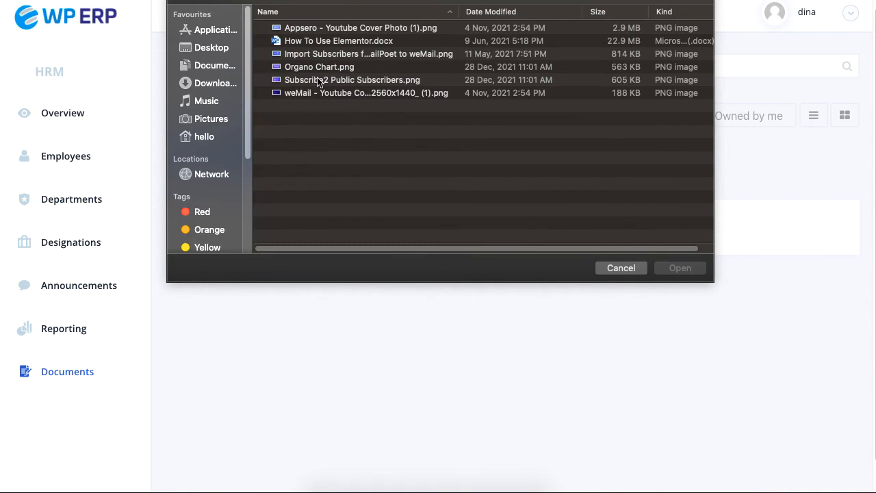
{"action": "left_click", "coordinate": [620, 268]}
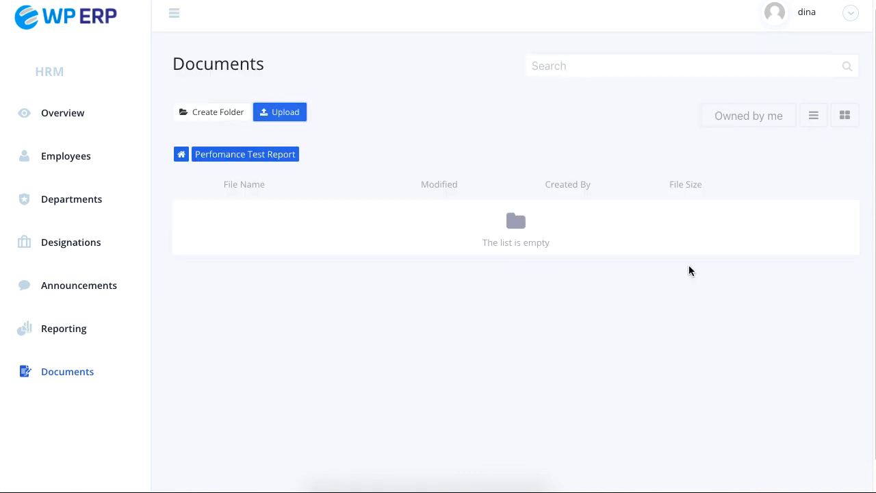
{"action": "left_click", "coordinate": [62, 113]}
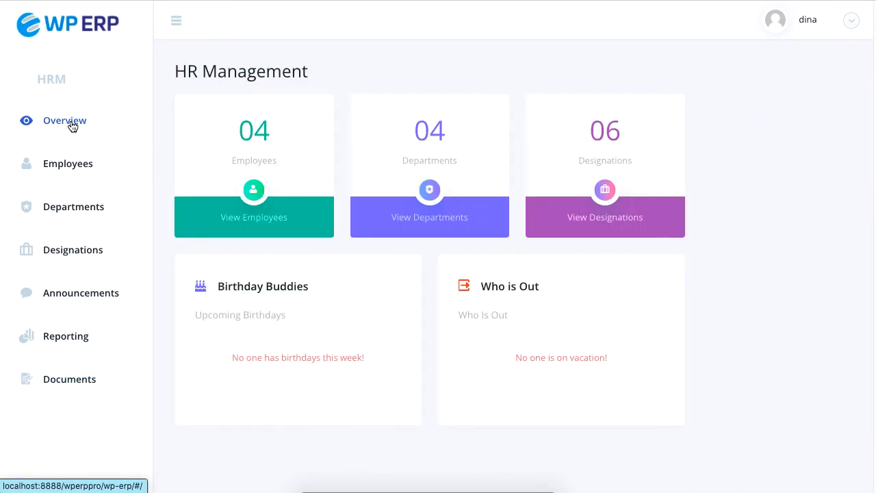
{"action": "mouse_move", "coordinate": [267, 155]}
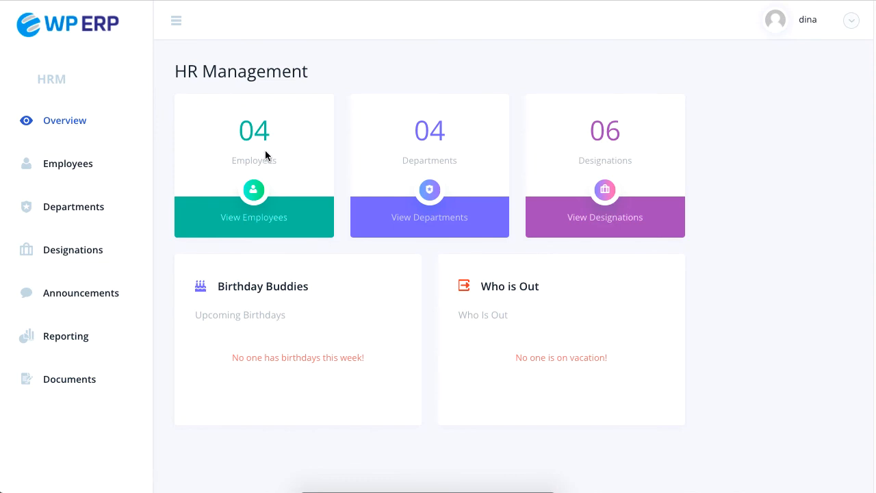
{"action": "mouse_move", "coordinate": [600, 158]}
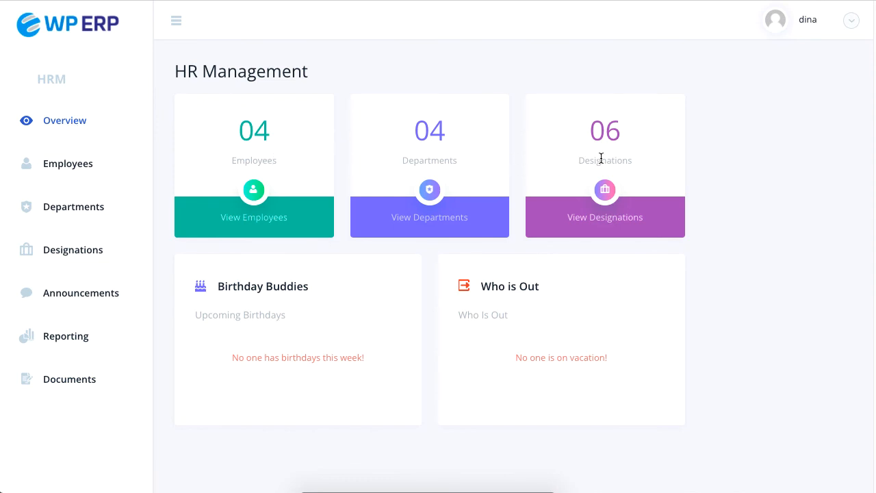
{"action": "mouse_move", "coordinate": [319, 357]}
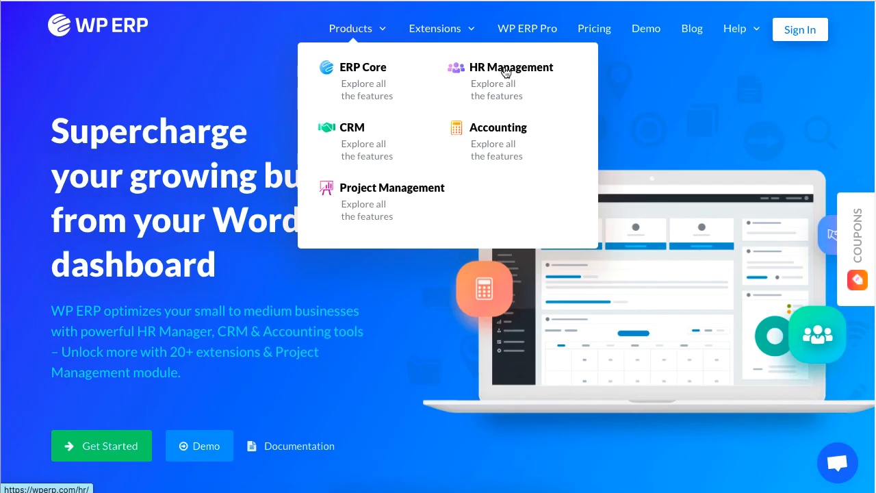
{"action": "mouse_move", "coordinate": [543, 84]}
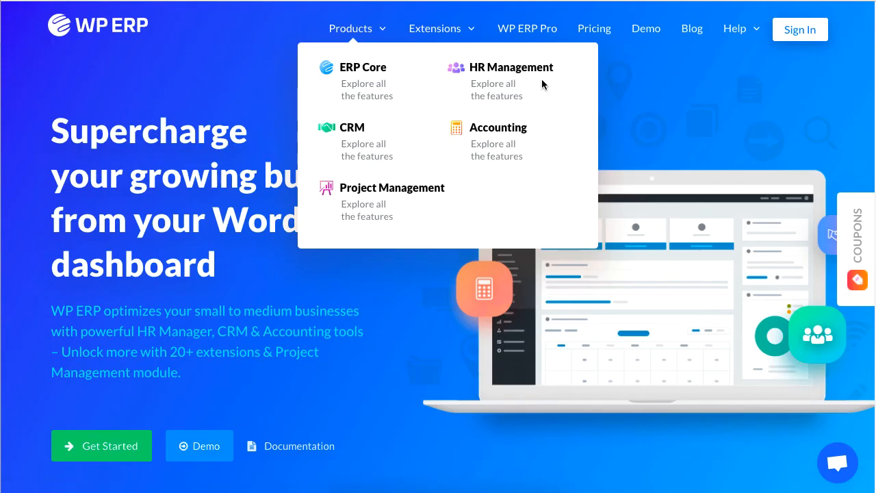
Step: Open the HR Management product page from the Products menu on wperp.com
{"action": "left_click", "coordinate": [511, 67]}
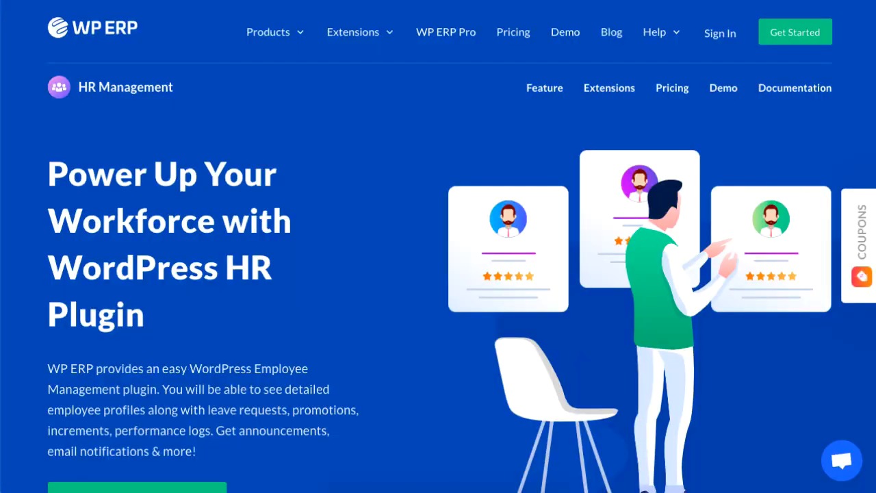